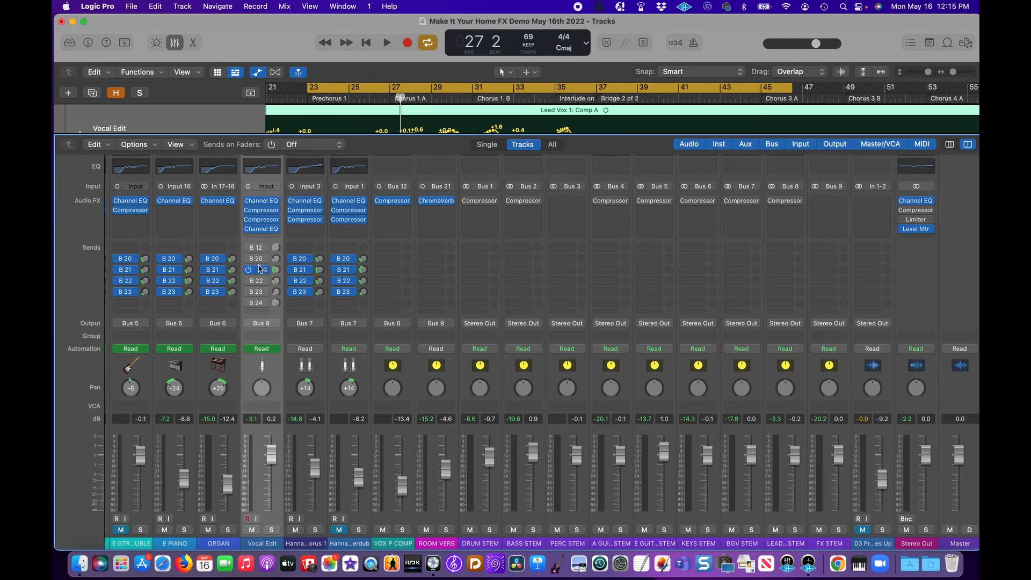
# Bring up the ChromaVerb plug-in window from the ROOM VERB aux channel strip.
pyautogui.click(257, 269)
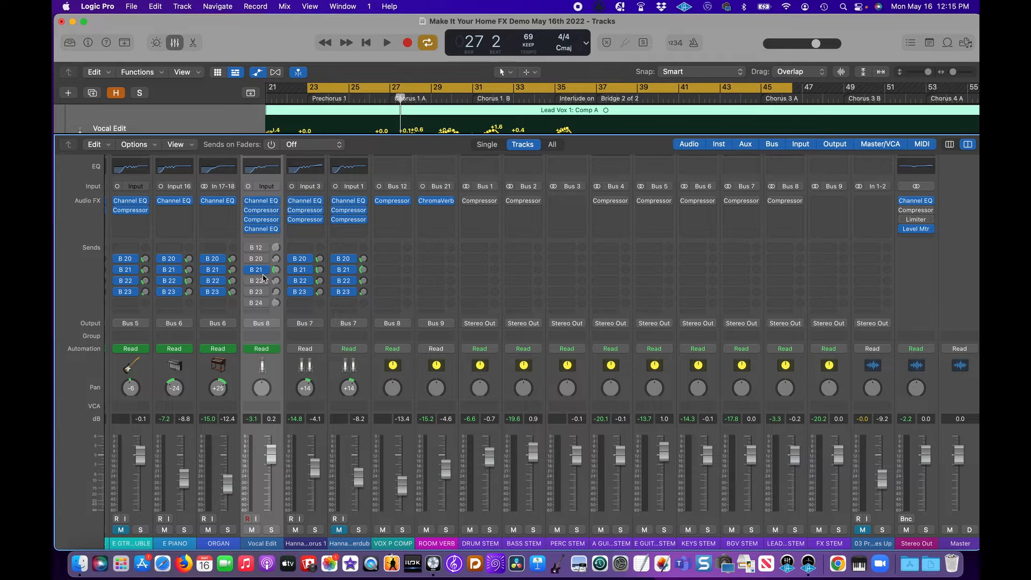
pyautogui.moveTo(276, 270)
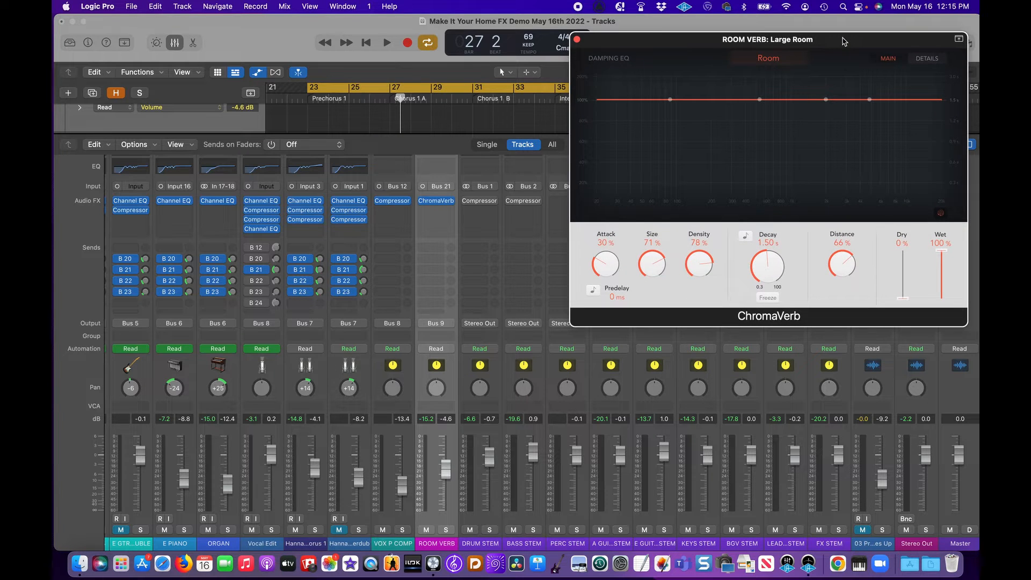
pyautogui.moveTo(506, 495)
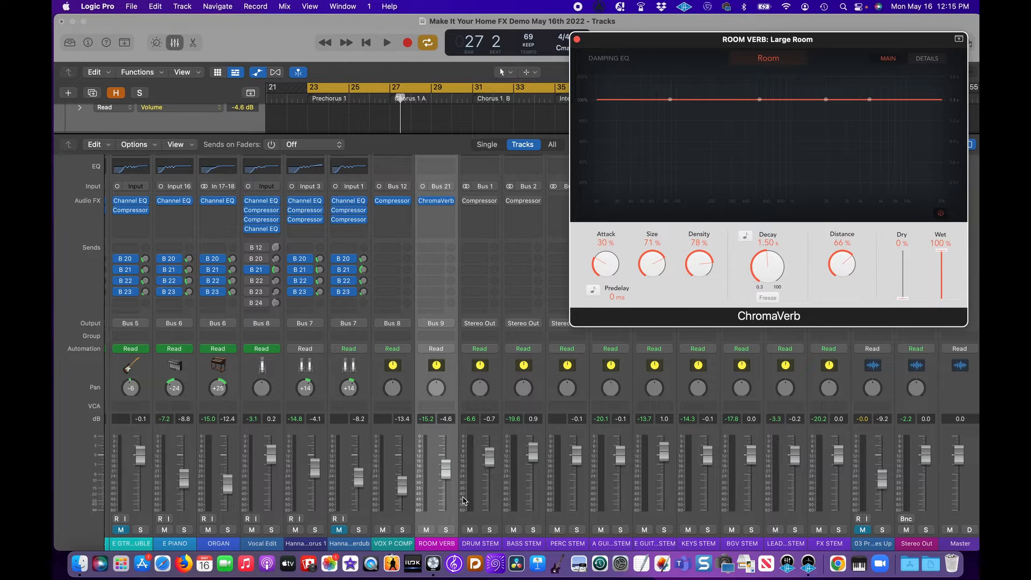
# Start and stop playback of the prechorus through the Large Room reverb.
pyautogui.click(386, 42)
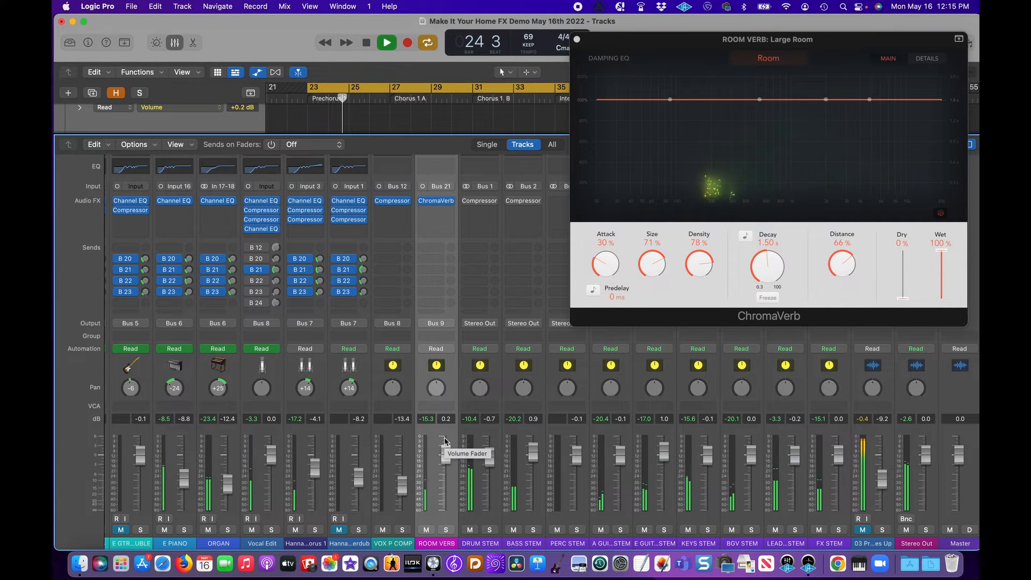
pyautogui.click(366, 42)
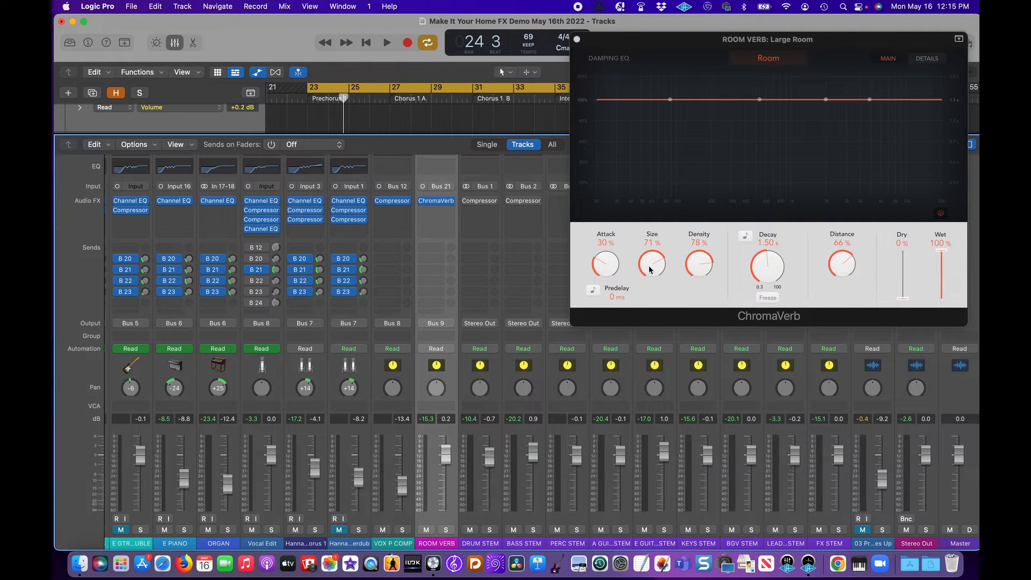
pyautogui.moveTo(867, 275)
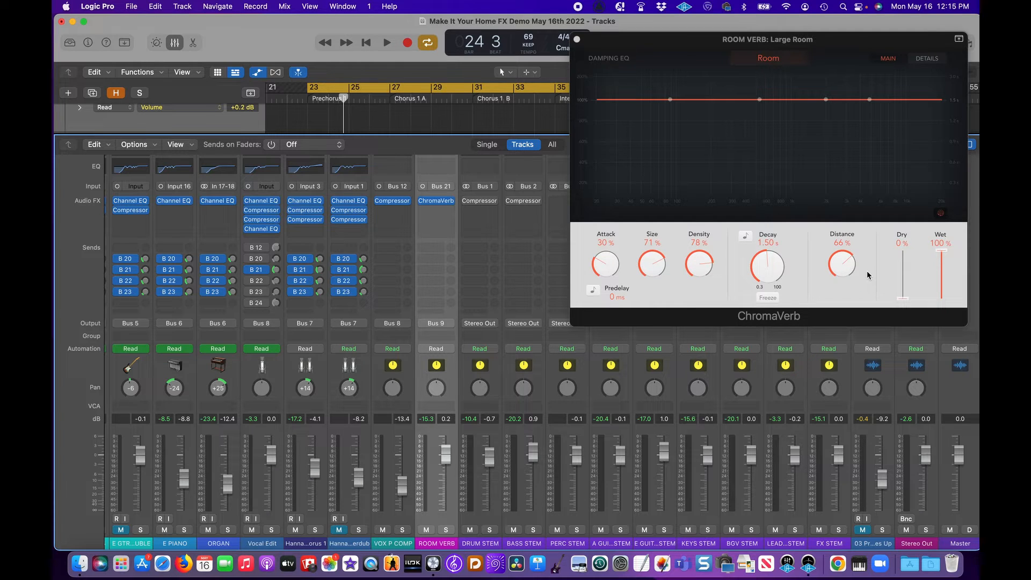
pyautogui.moveTo(820, 274)
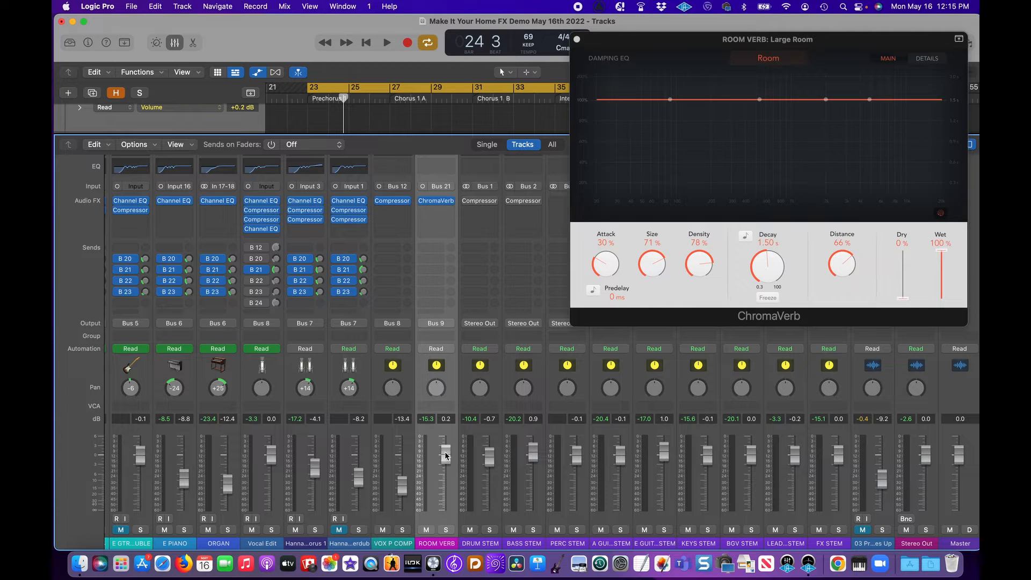
# Drag the ROOM VERB fader fully down to -∞ dB, silencing the reverb.
pyautogui.moveTo(445, 453); pyautogui.dragTo(446, 499)
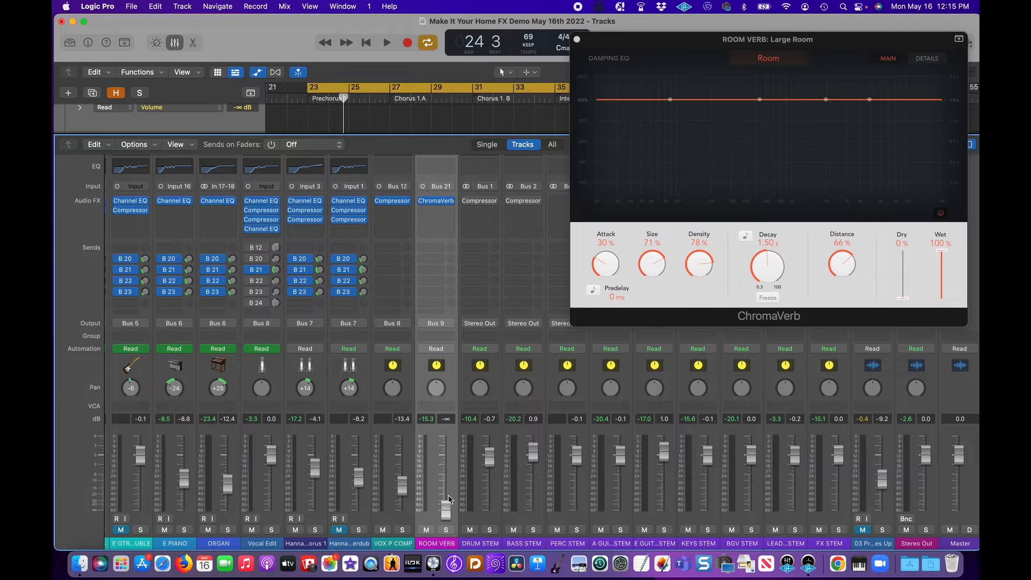
pyautogui.moveTo(447, 499)
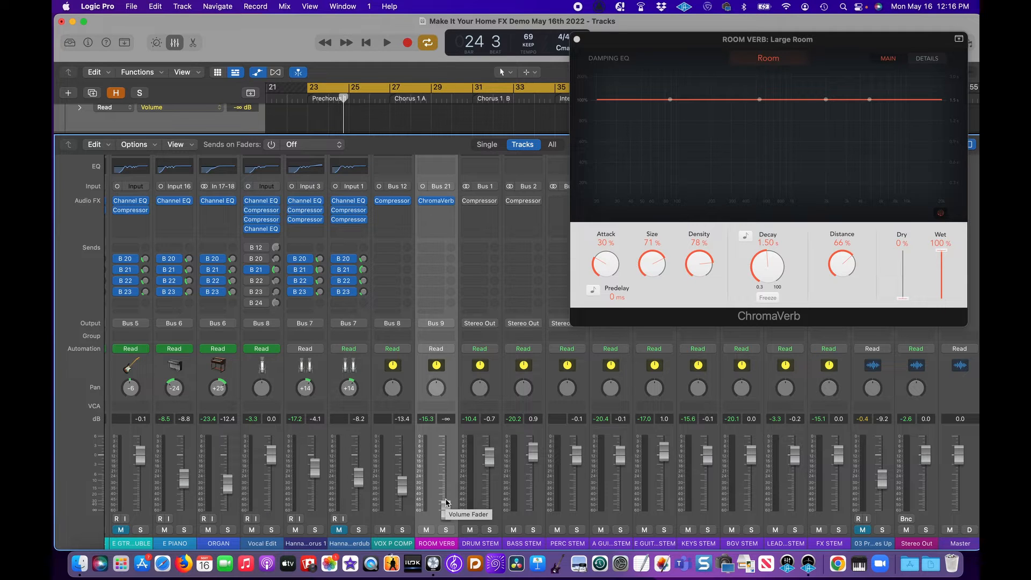
pyautogui.moveTo(447, 514)
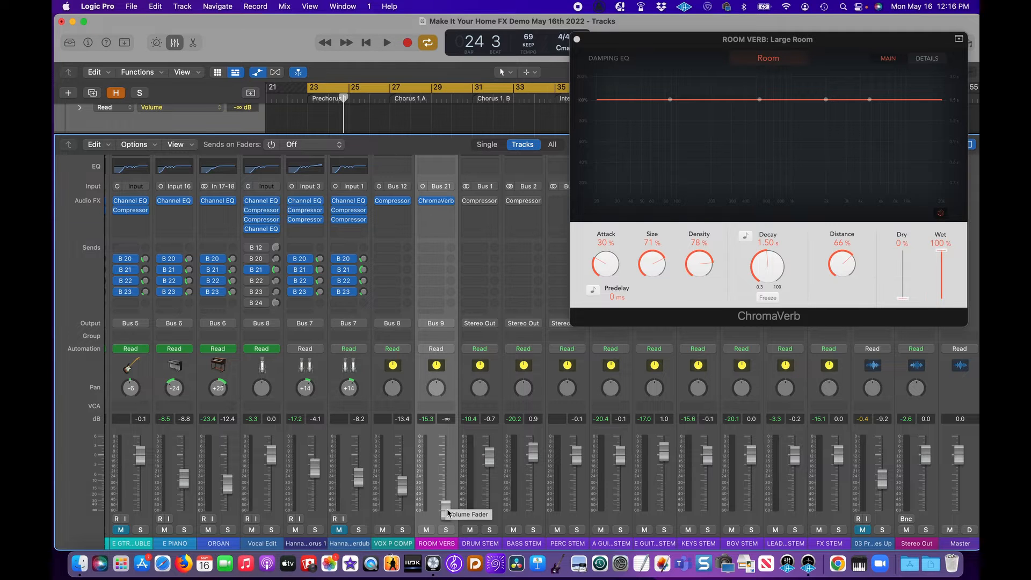
# Play the song and raise the ROOM VERB return back up to about -1.8 dB.
pyautogui.click(386, 42)
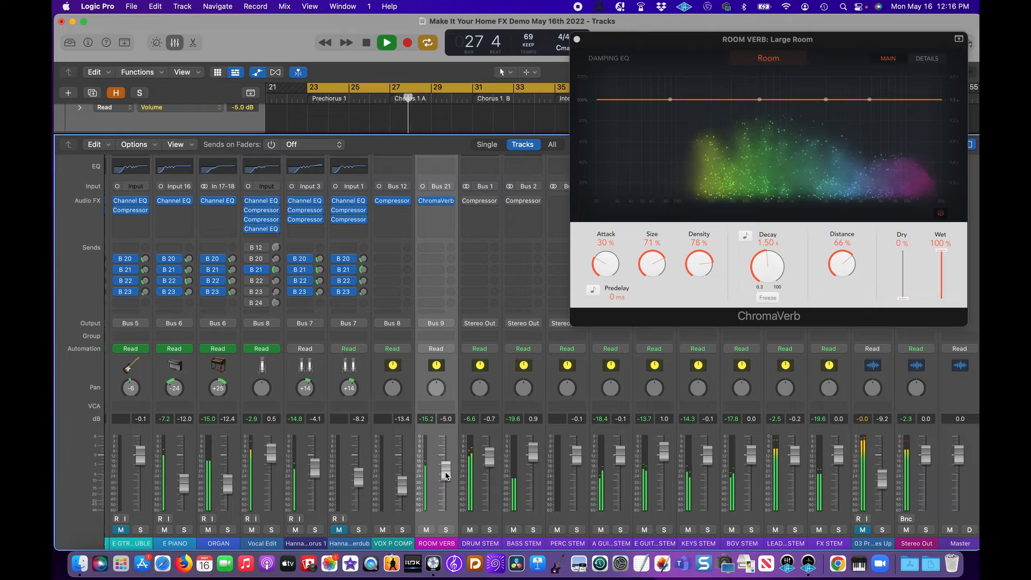
pyautogui.click(386, 42)
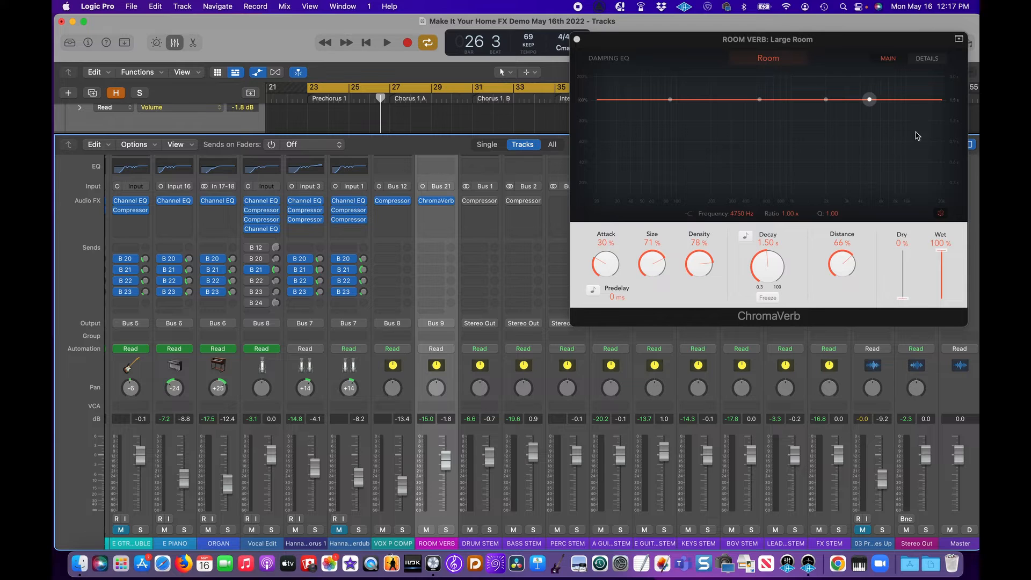
# Check the ChromaVerb damping bands near 530 Hz, 87 Hz and 4750 Hz, leaving them flat at 0 dB.
pyautogui.moveTo(869, 99); pyautogui.dragTo(759, 98)
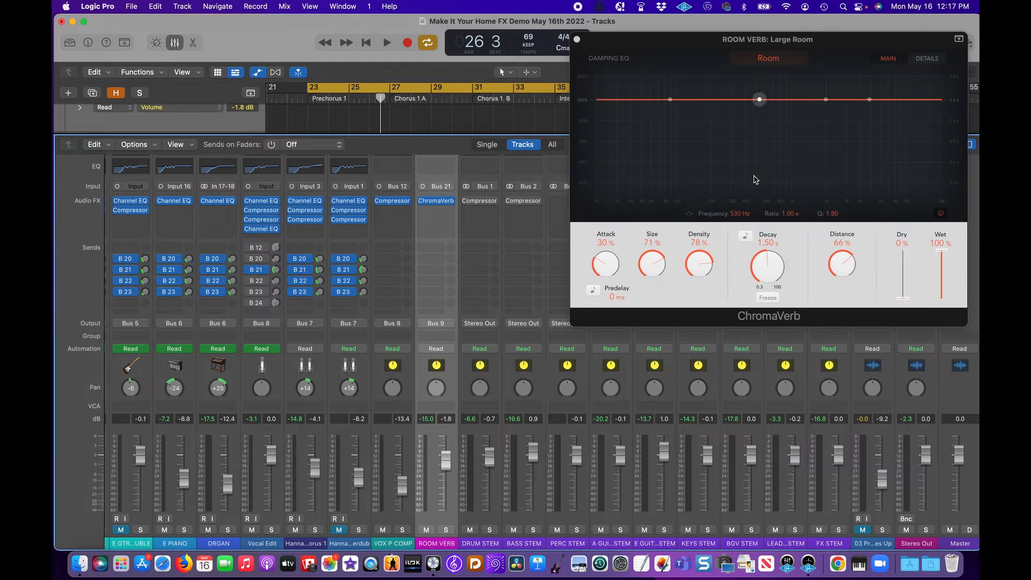
pyautogui.moveTo(758, 99); pyautogui.dragTo(669, 99)
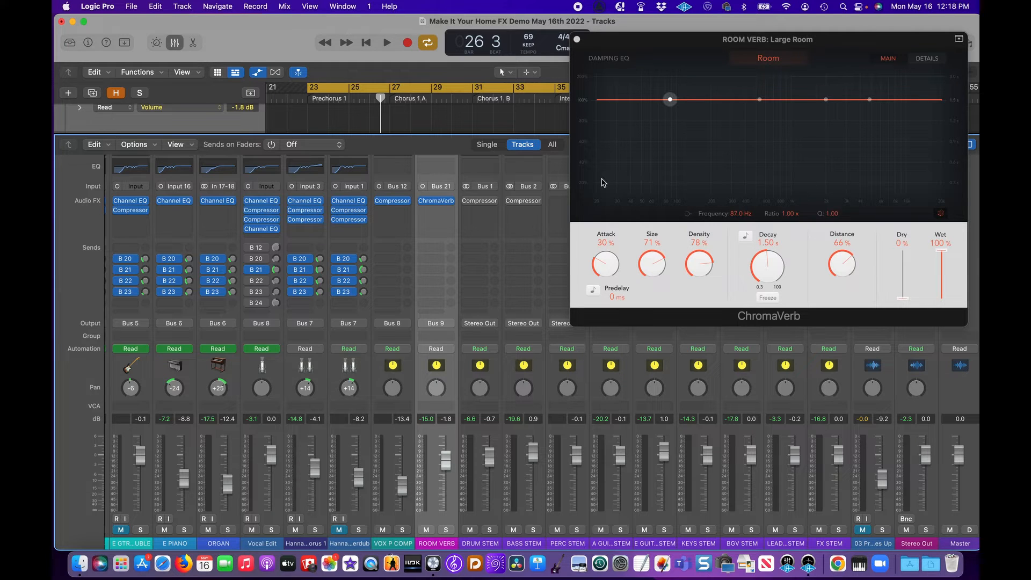
pyautogui.moveTo(669, 98); pyautogui.dragTo(868, 99)
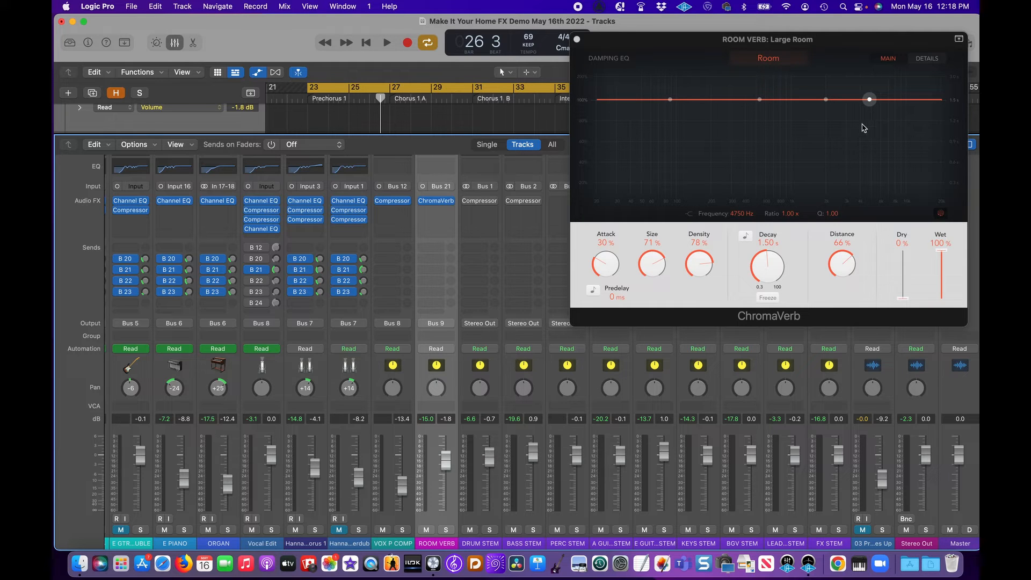
pyautogui.moveTo(854, 133)
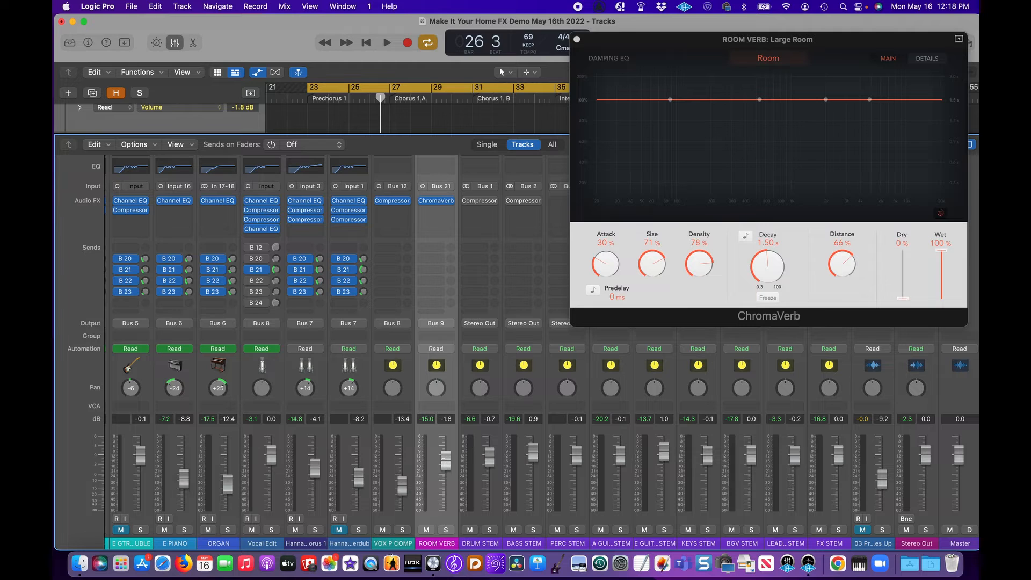
pyautogui.moveTo(445, 458); pyautogui.dragTo(444, 473)
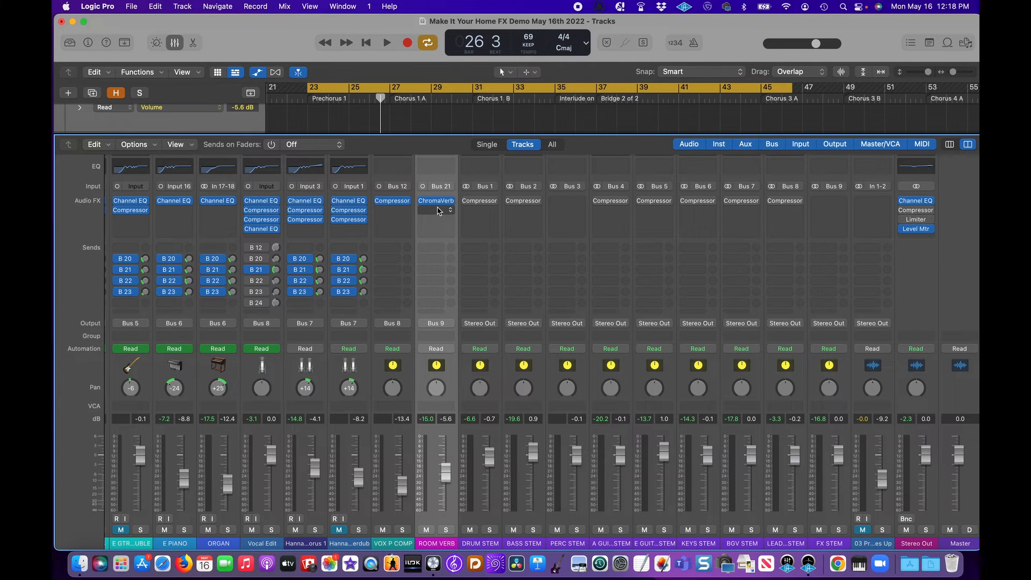
pyautogui.moveTo(437, 244)
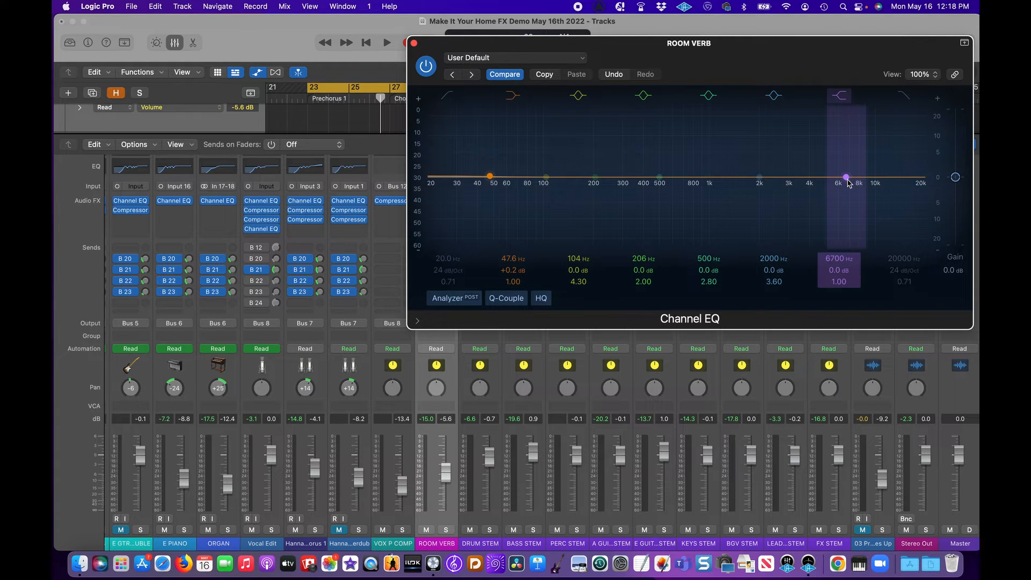
# Cut the reverb's highs with a -24 dB high shelf, corner moved down to about 2500 Hz.
pyautogui.moveTo(847, 176); pyautogui.dragTo(786, 221)
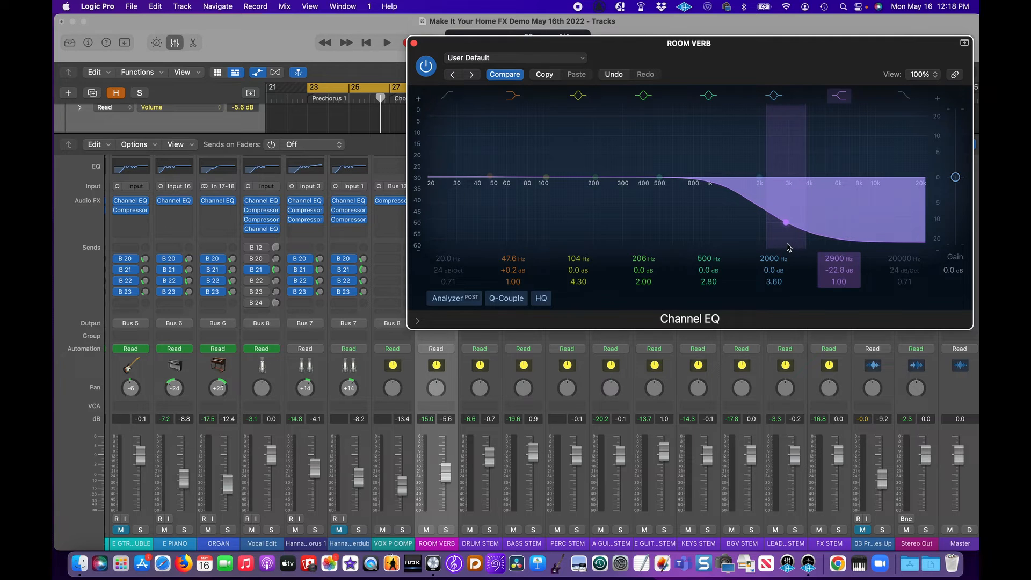
pyautogui.moveTo(785, 221); pyautogui.dragTo(774, 221)
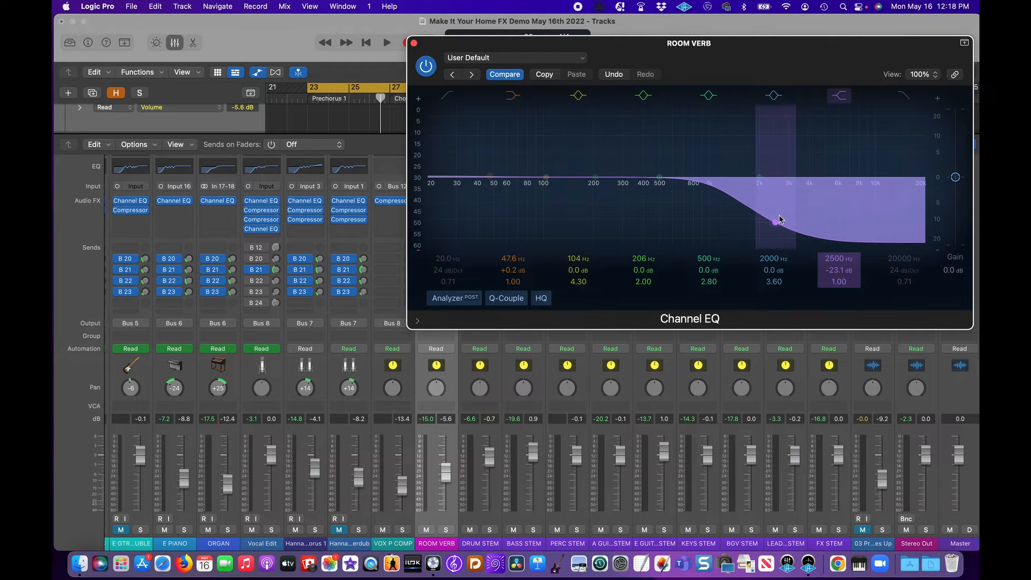
pyautogui.moveTo(810, 220)
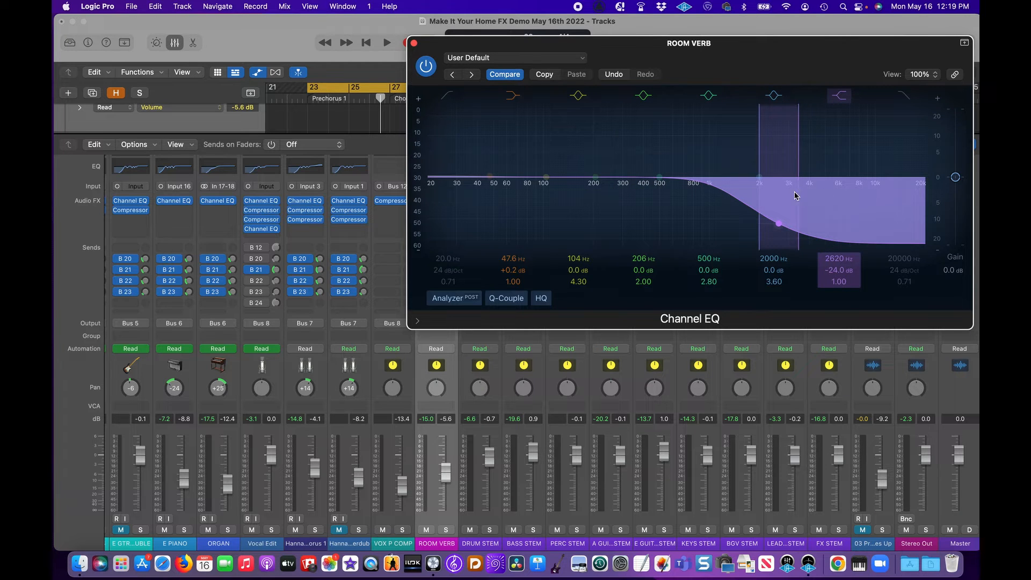
pyautogui.click(659, 176)
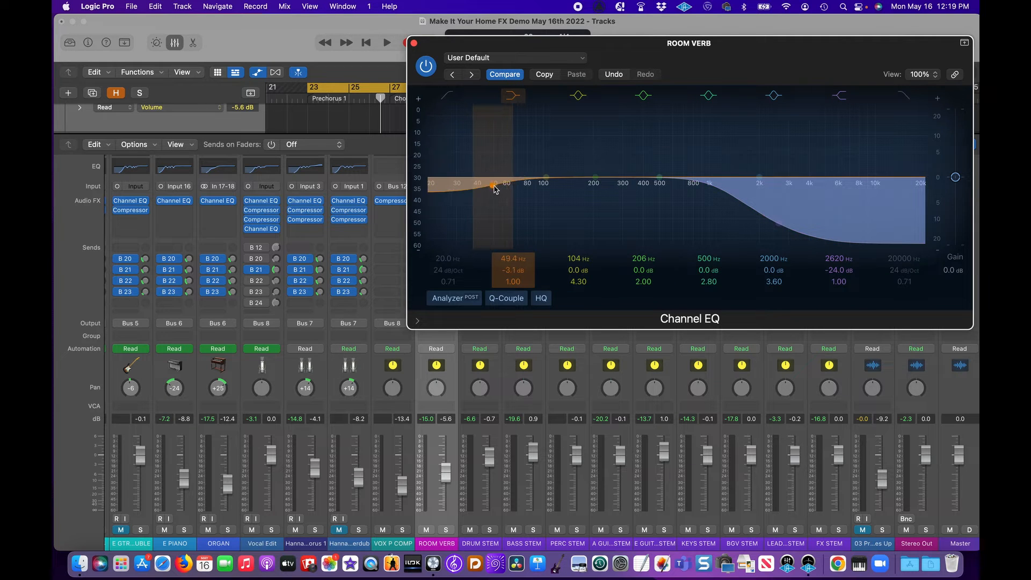
# Pull the low shelf down to -24 dB and move its frequency up to about 101 Hz.
pyautogui.moveTo(494, 186); pyautogui.dragTo(513, 224)
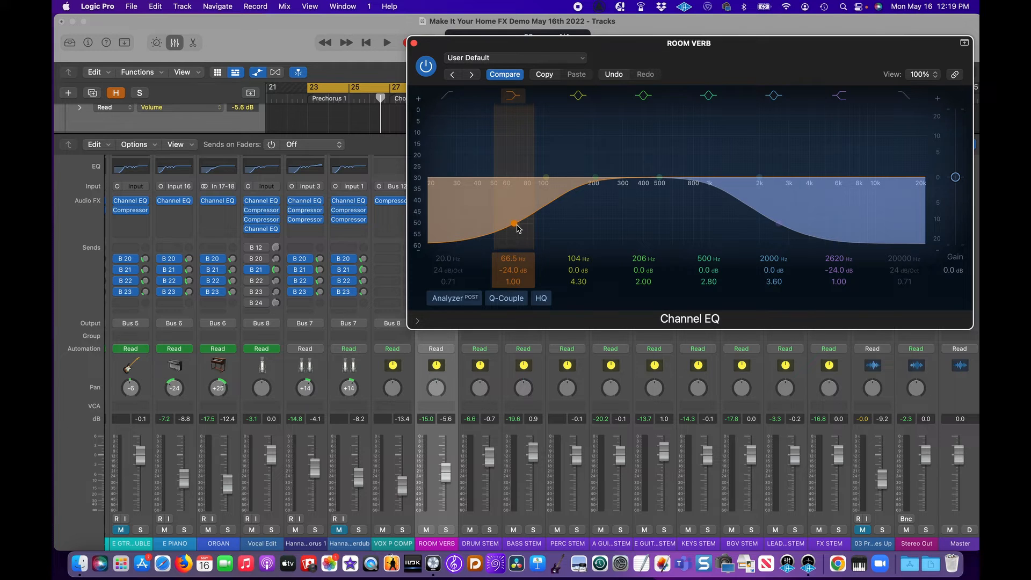
pyautogui.moveTo(487, 227)
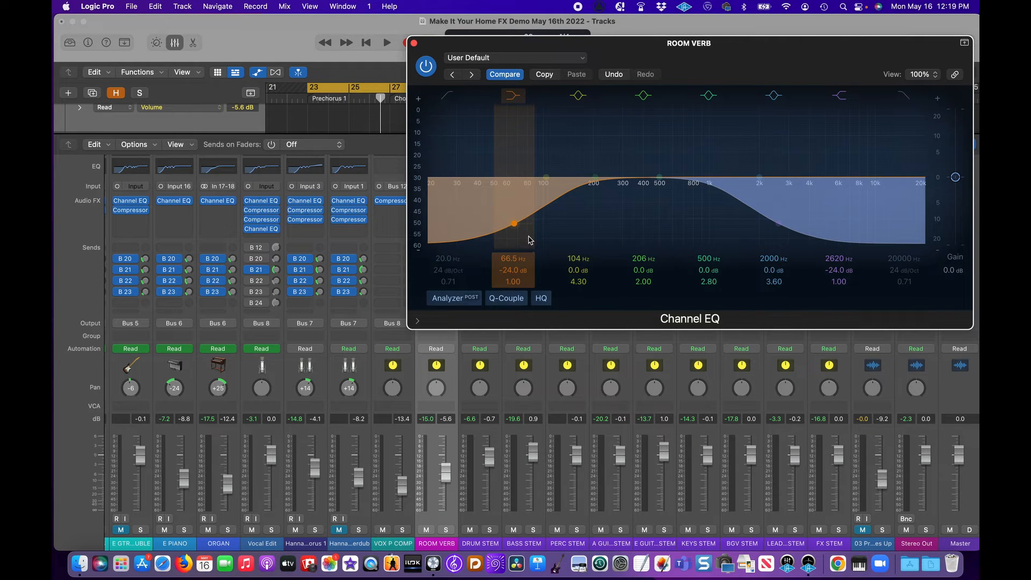
pyautogui.moveTo(513, 224); pyautogui.dragTo(530, 229)
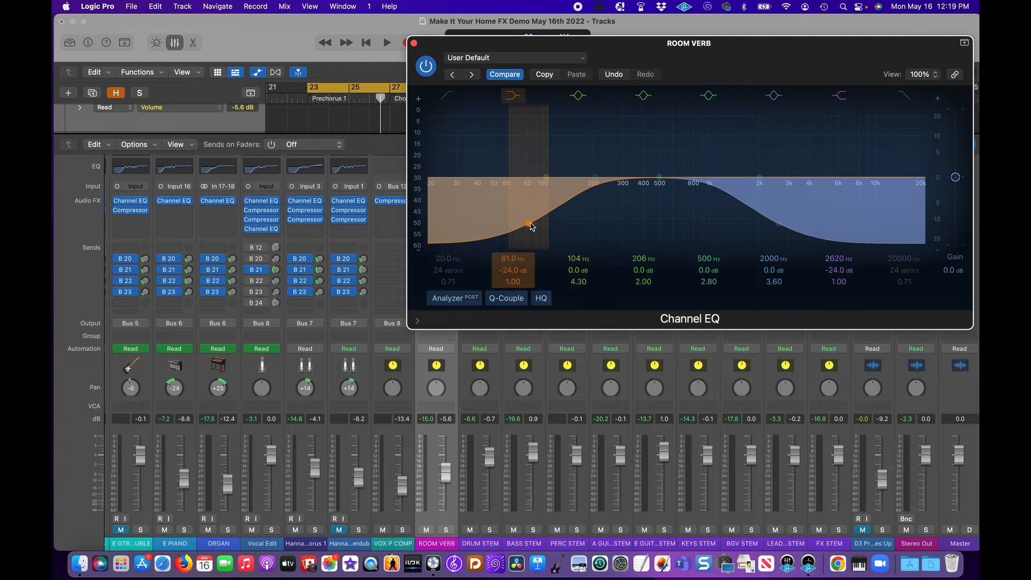
pyautogui.moveTo(530, 227); pyautogui.dragTo(543, 222)
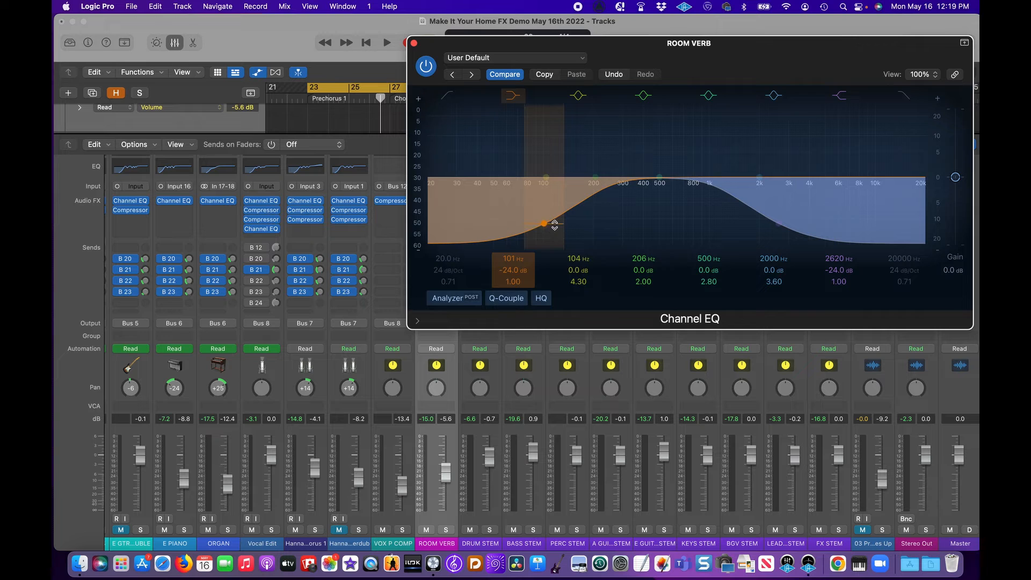
pyautogui.click(776, 224)
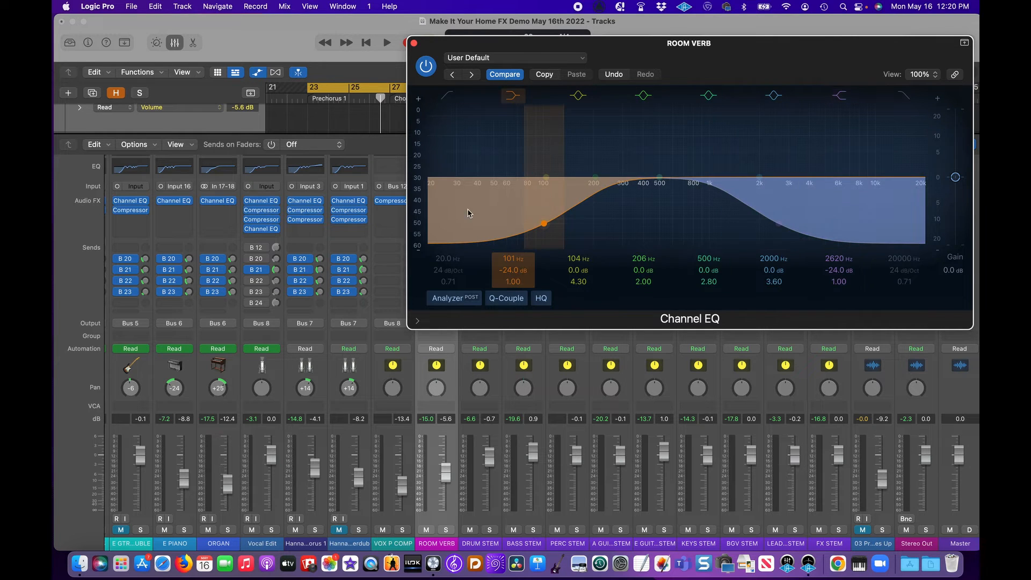
pyautogui.moveTo(496, 210)
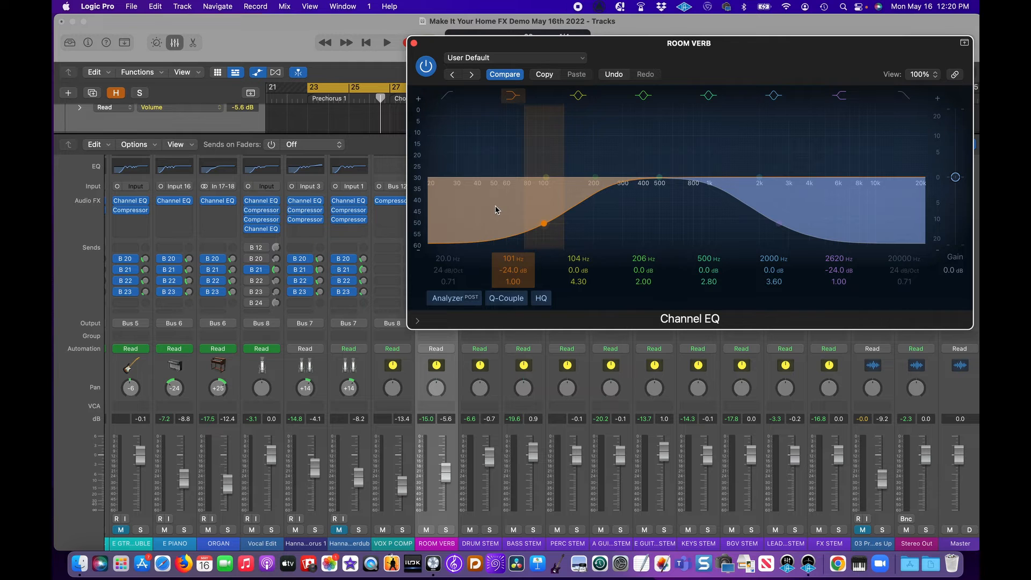
pyautogui.click(839, 96)
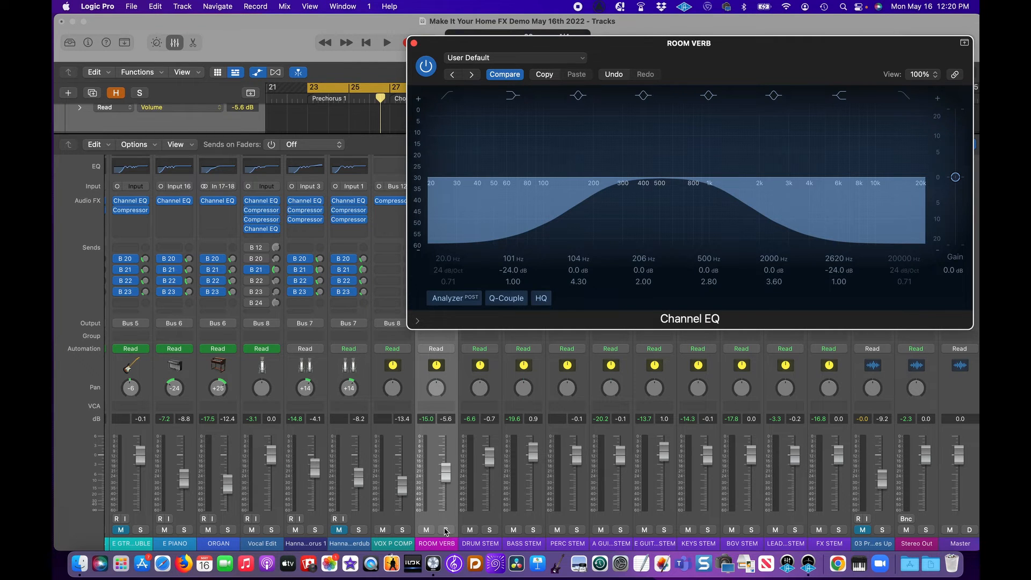
# Solo the ROOM VERB aux, play it, and lower its fader to about -16.5 dB.
pyautogui.click(446, 529)
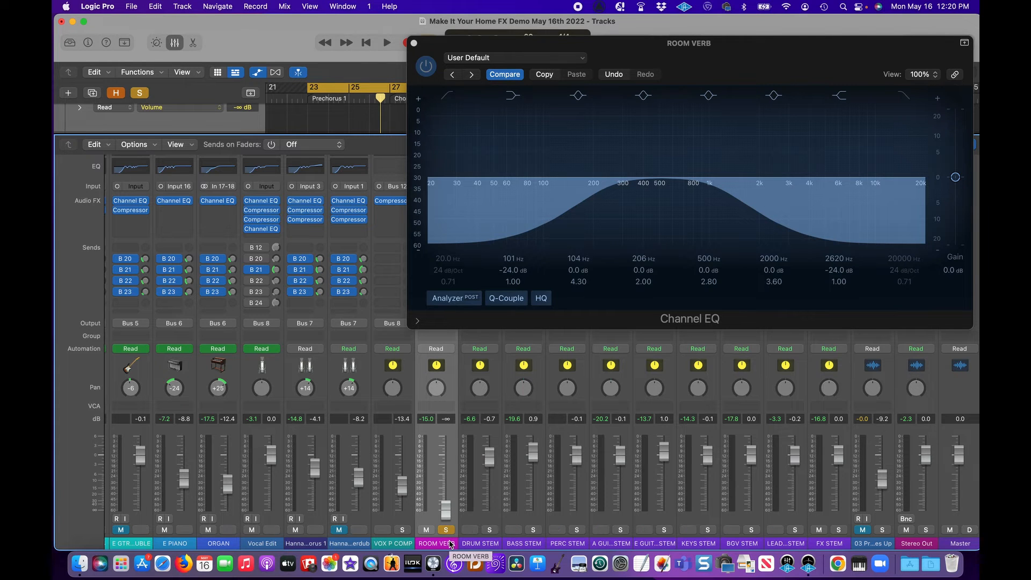
pyautogui.click(385, 42)
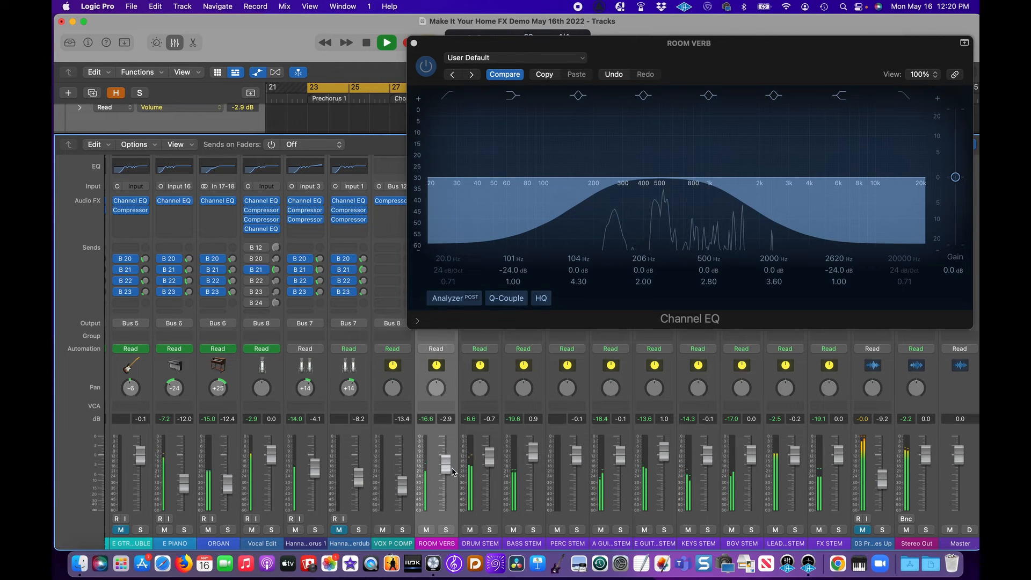
pyautogui.moveTo(445, 460); pyautogui.dragTo(445, 467)
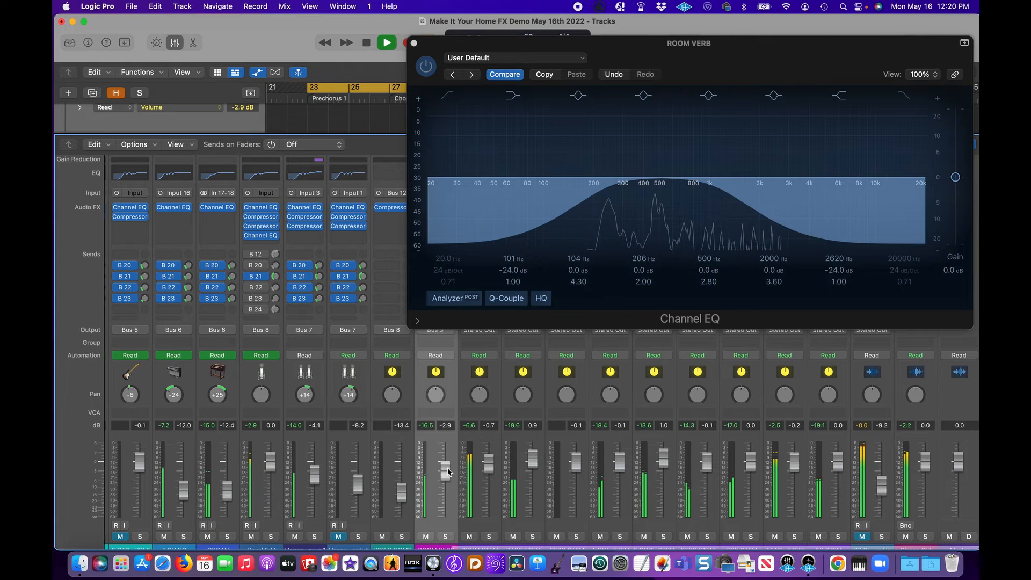
pyautogui.click(386, 42)
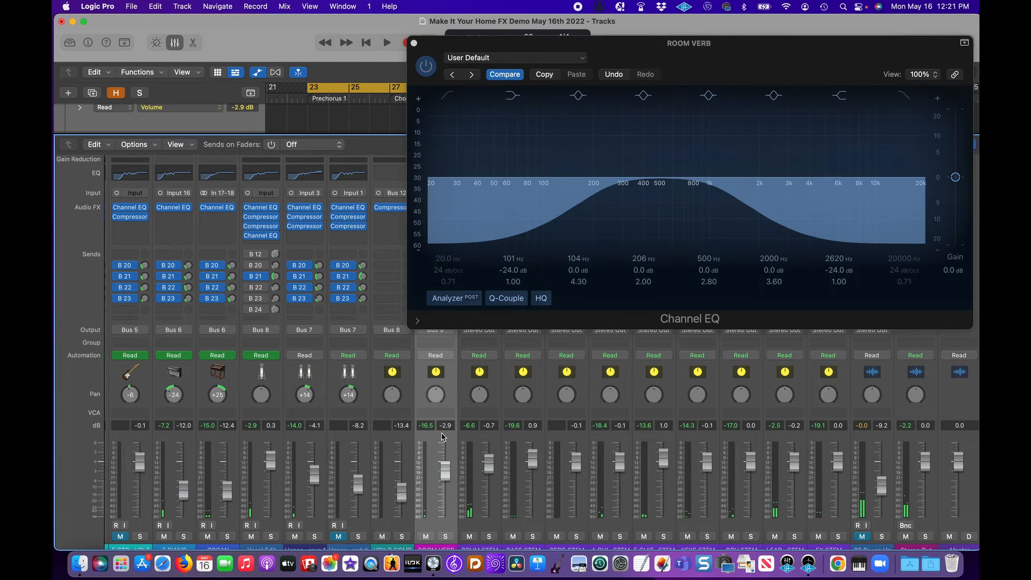
pyautogui.moveTo(444, 480)
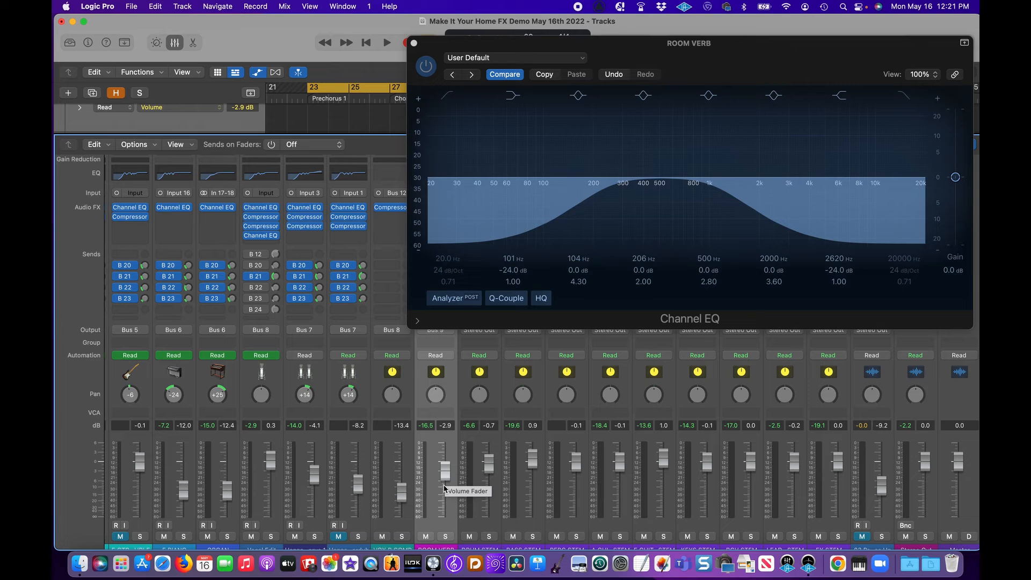
pyautogui.moveTo(443, 480)
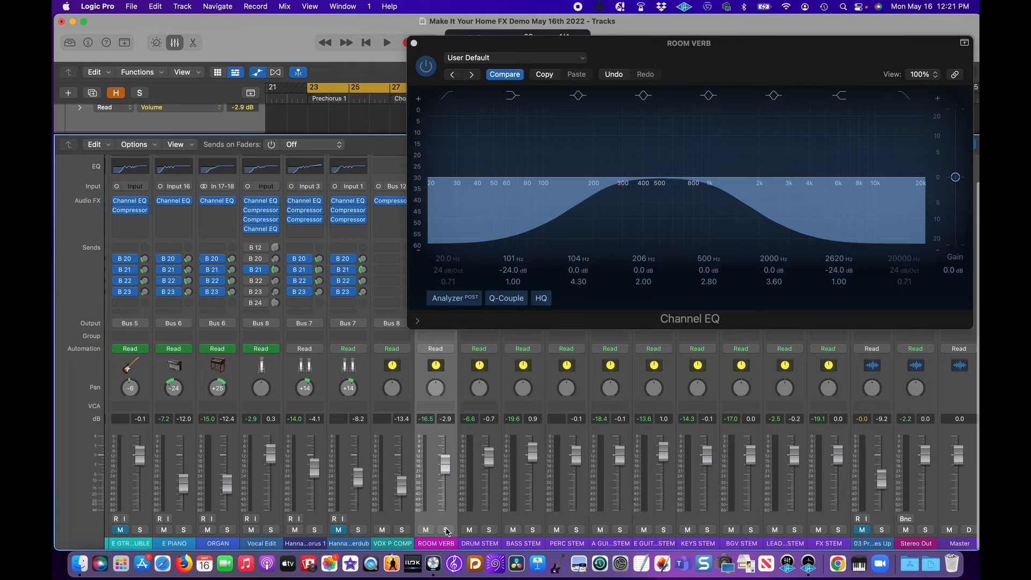
pyautogui.moveTo(447, 529)
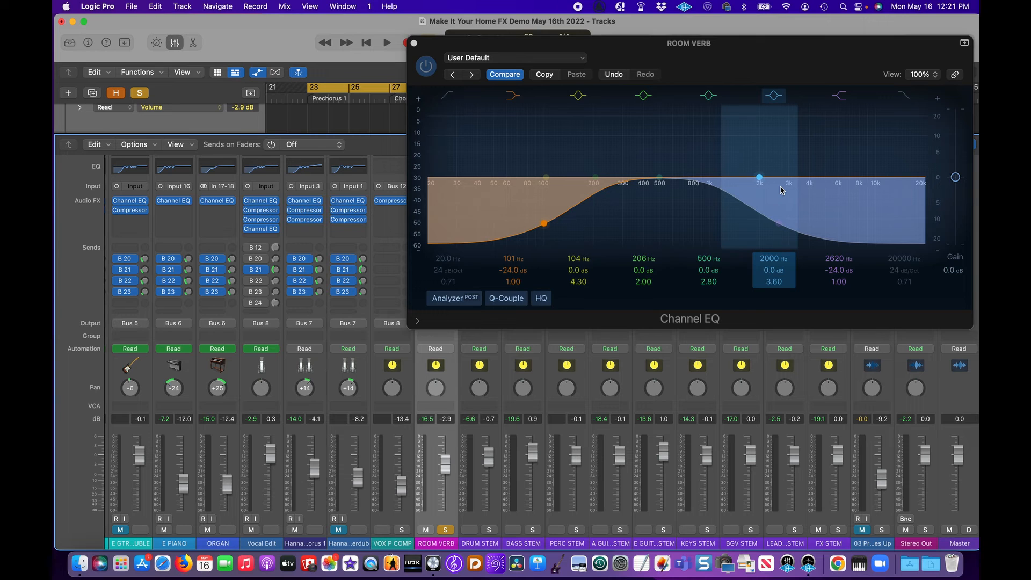
# During soloed playback, toggle the low and high shelf cuts on and off to A/B the darkened reverb.
pyautogui.click(387, 42)
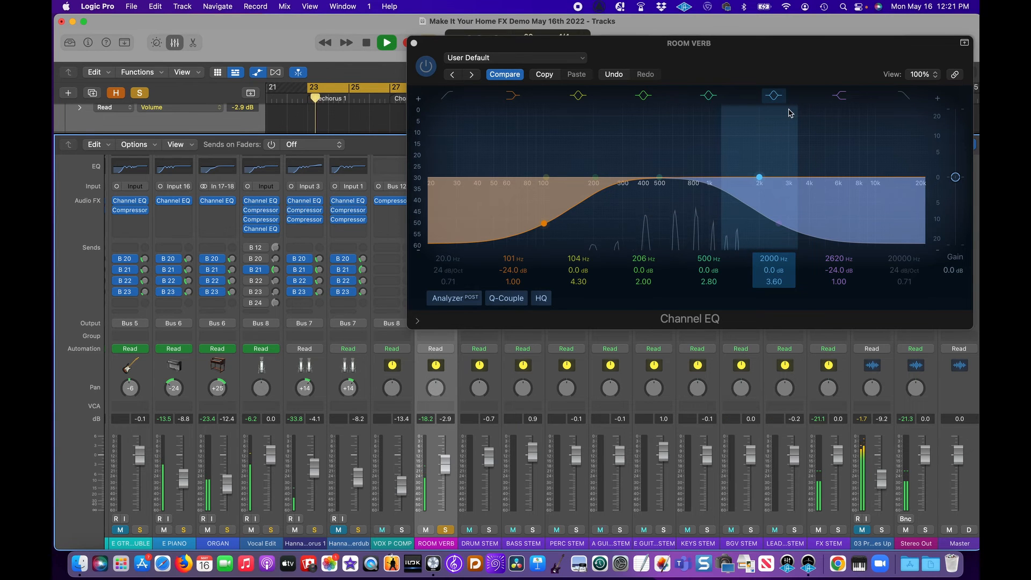
pyautogui.click(839, 96)
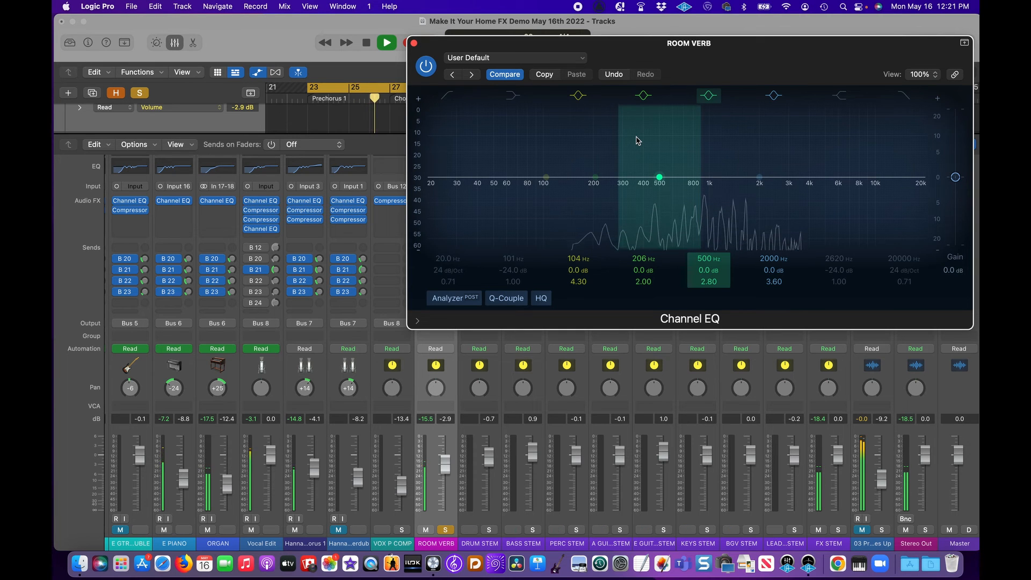
pyautogui.click(387, 42)
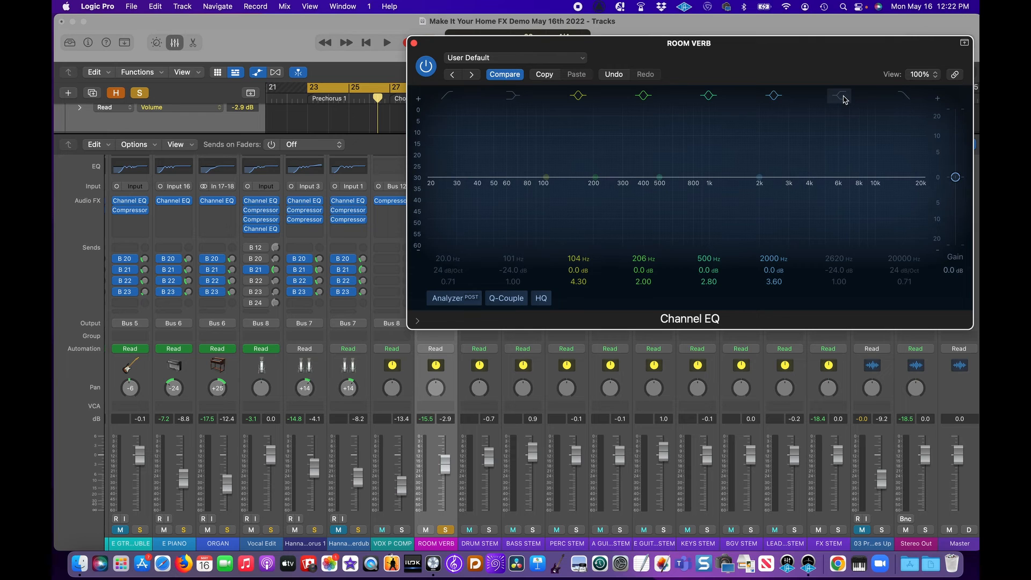
pyautogui.click(512, 97)
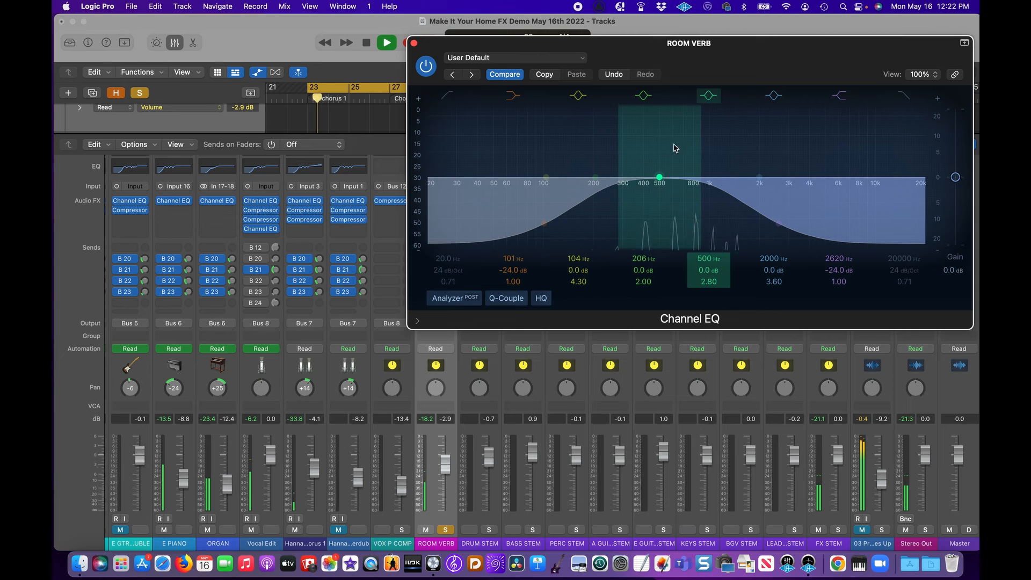
pyautogui.click(773, 96)
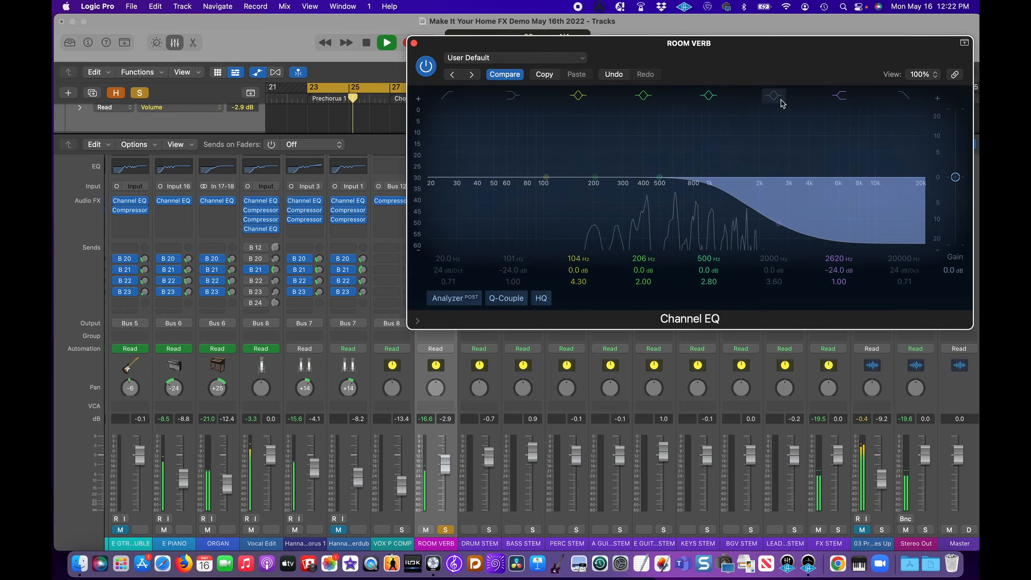
pyautogui.click(708, 96)
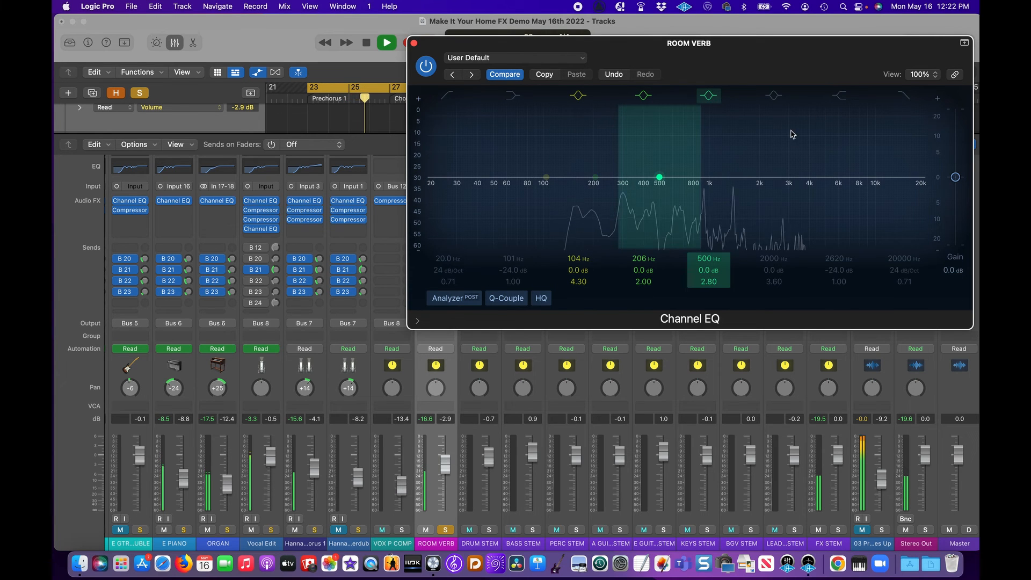